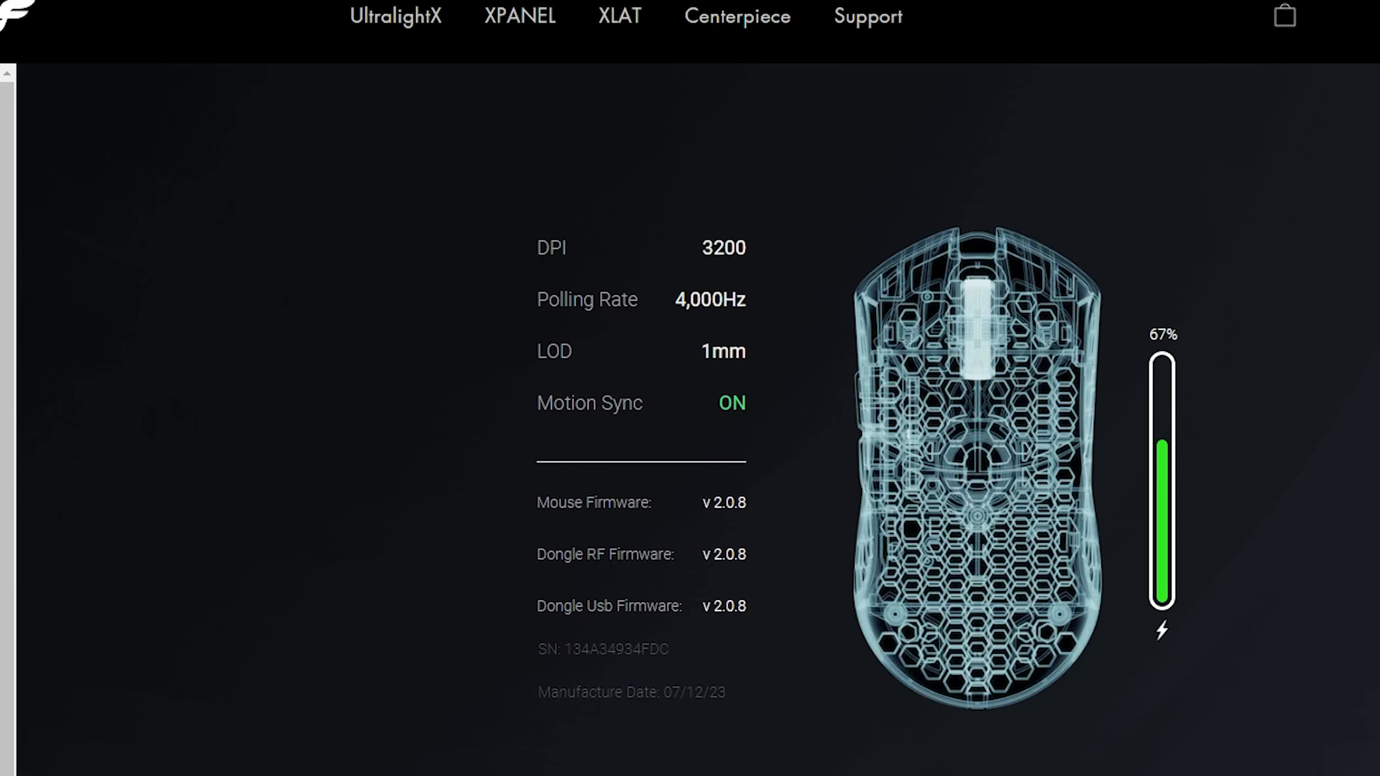
{"action": "mouse_move", "coordinate": [1229, 334]}
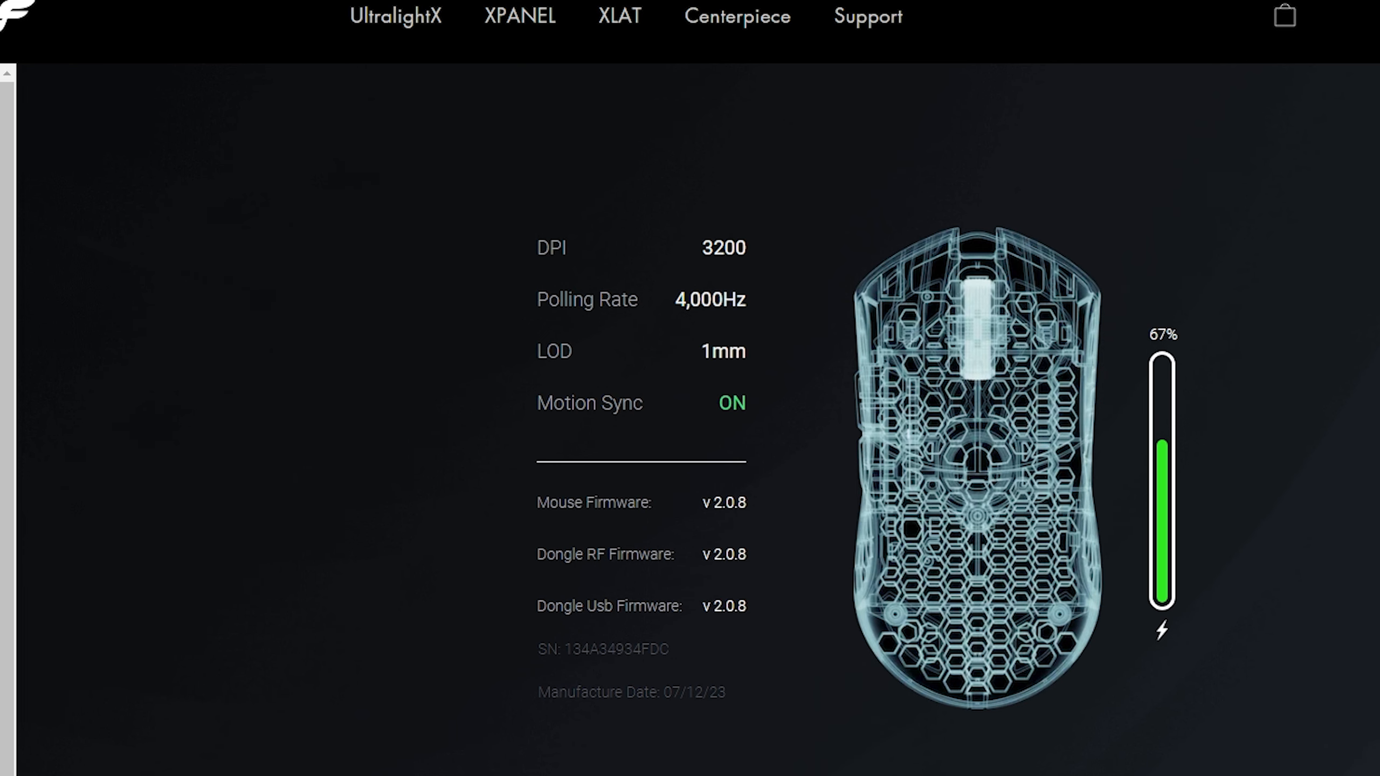
- View the DPI presets, keep DPI at 3200, and reach the polling rate choices
{"action": "scroll", "scroll_direction": "down", "scroll_amount": 3}
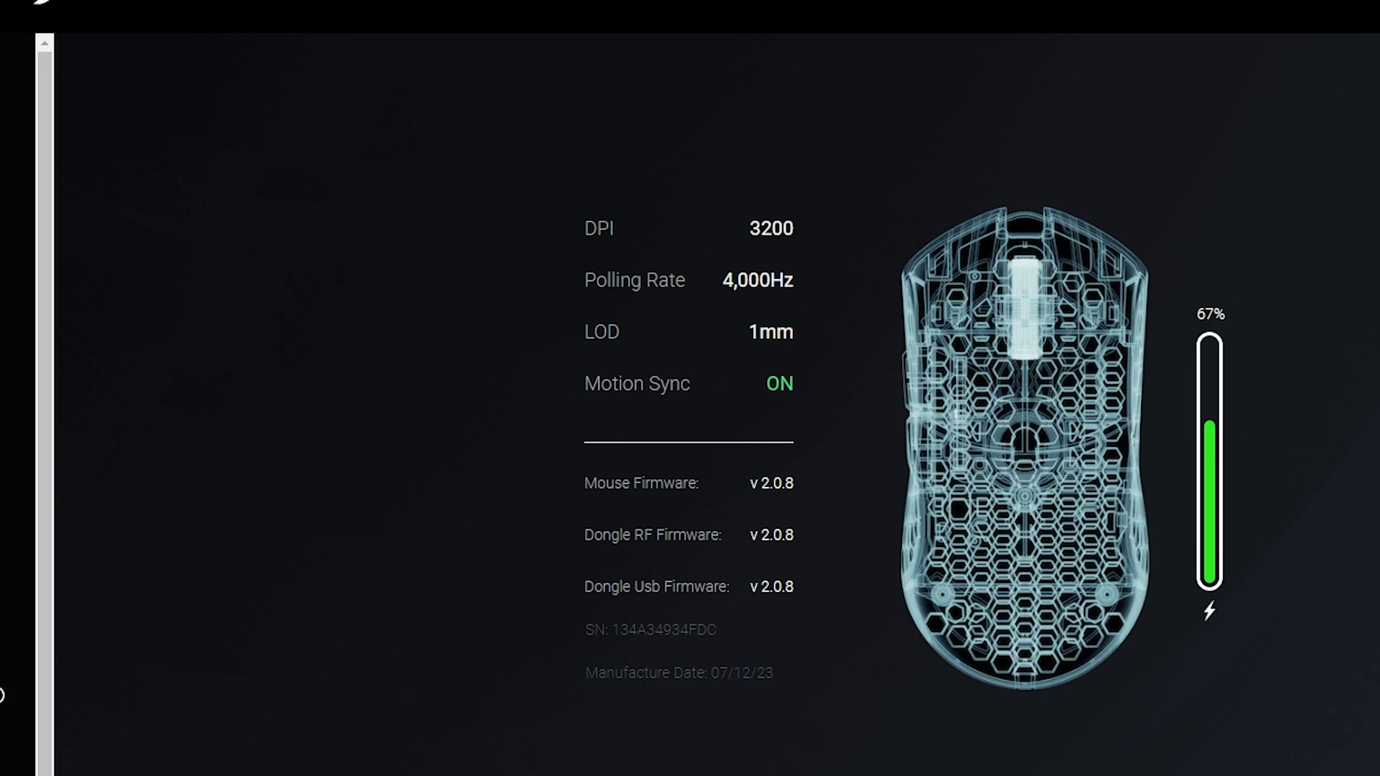
{"action": "mouse_move", "coordinate": [1217, 382]}
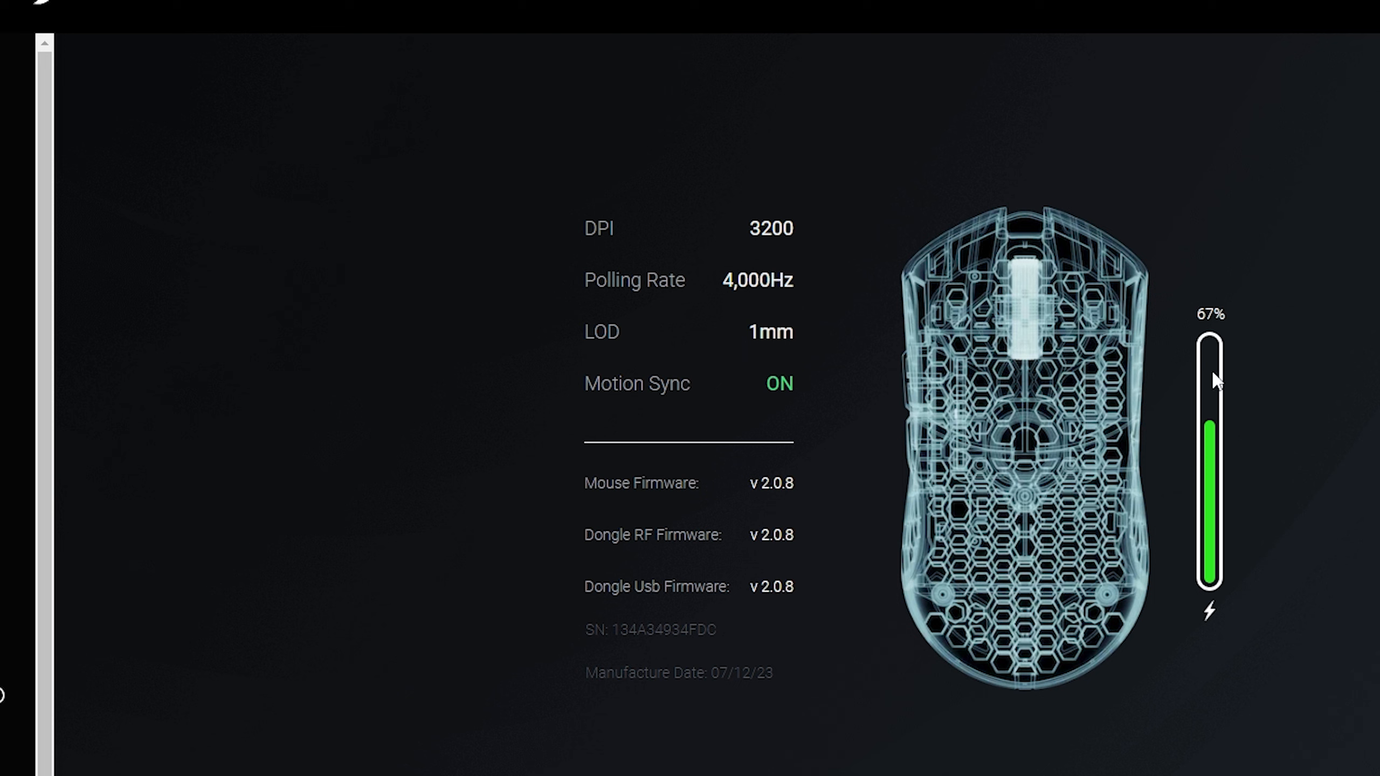
{"action": "mouse_move", "coordinate": [707, 569]}
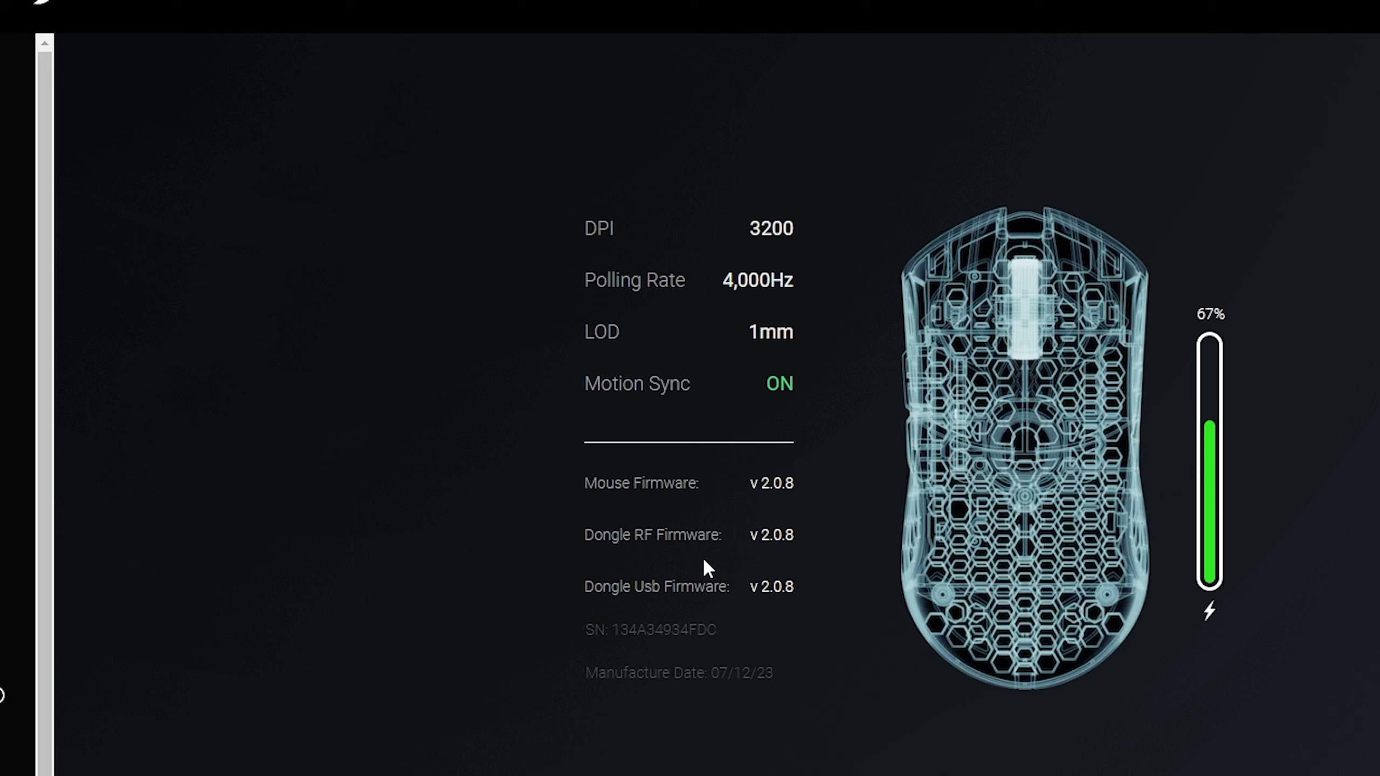
{"action": "mouse_move", "coordinate": [630, 274]}
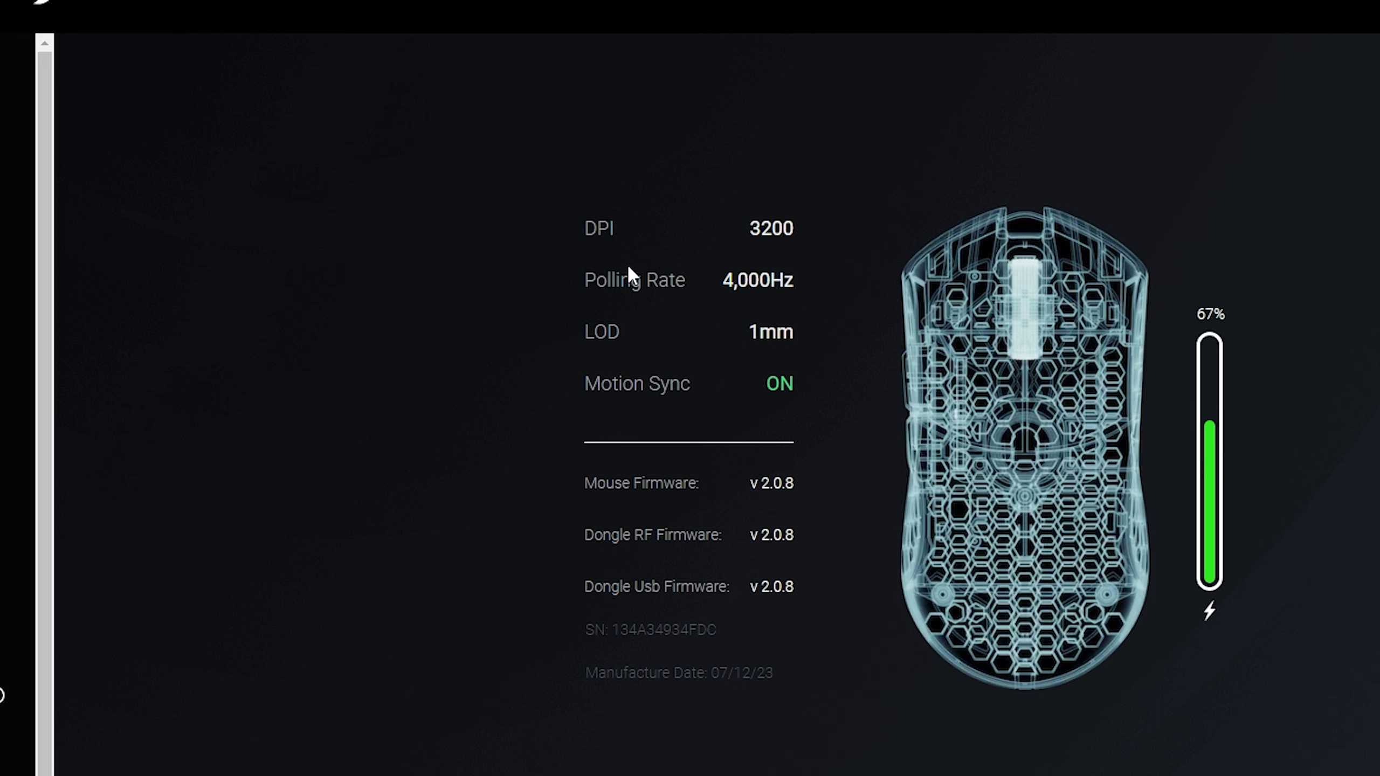
{"action": "left_click", "coordinate": [765, 228]}
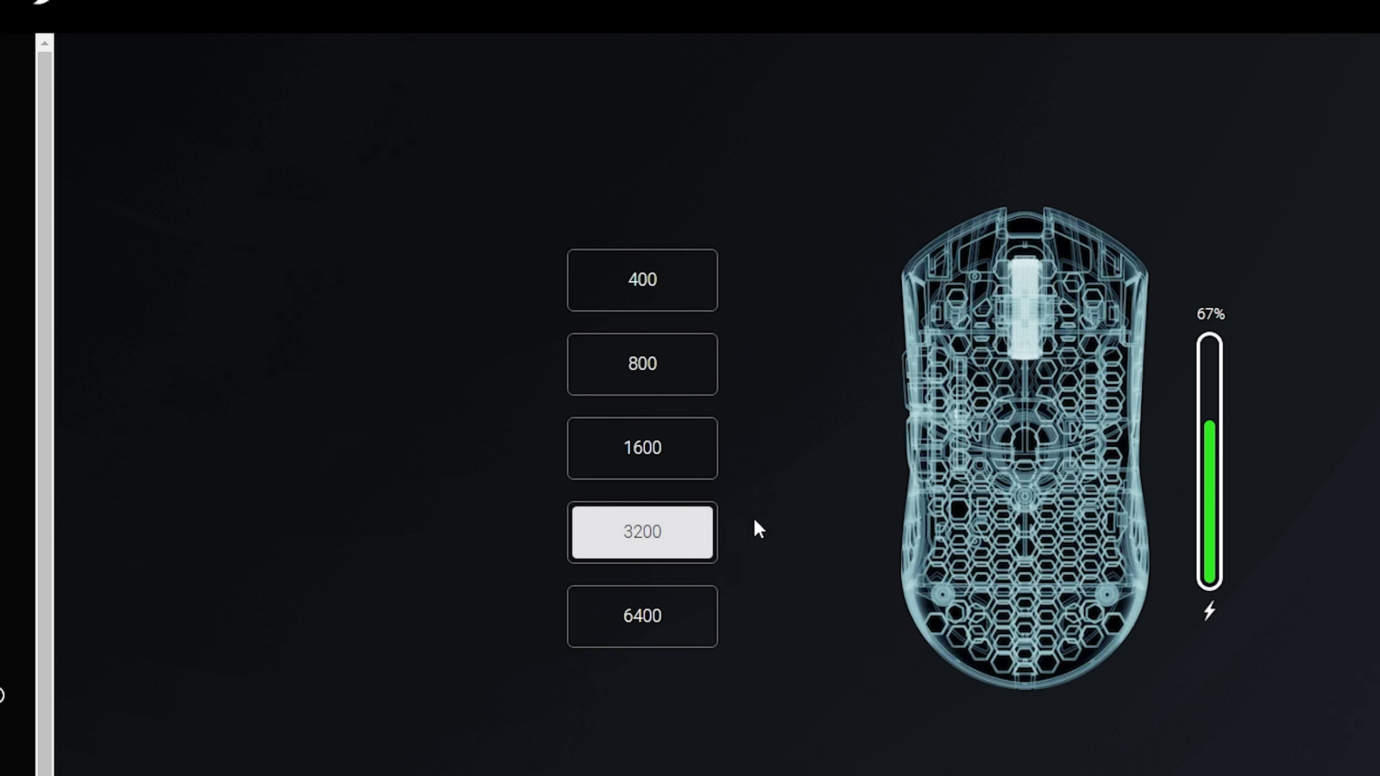
{"action": "mouse_move", "coordinate": [659, 531]}
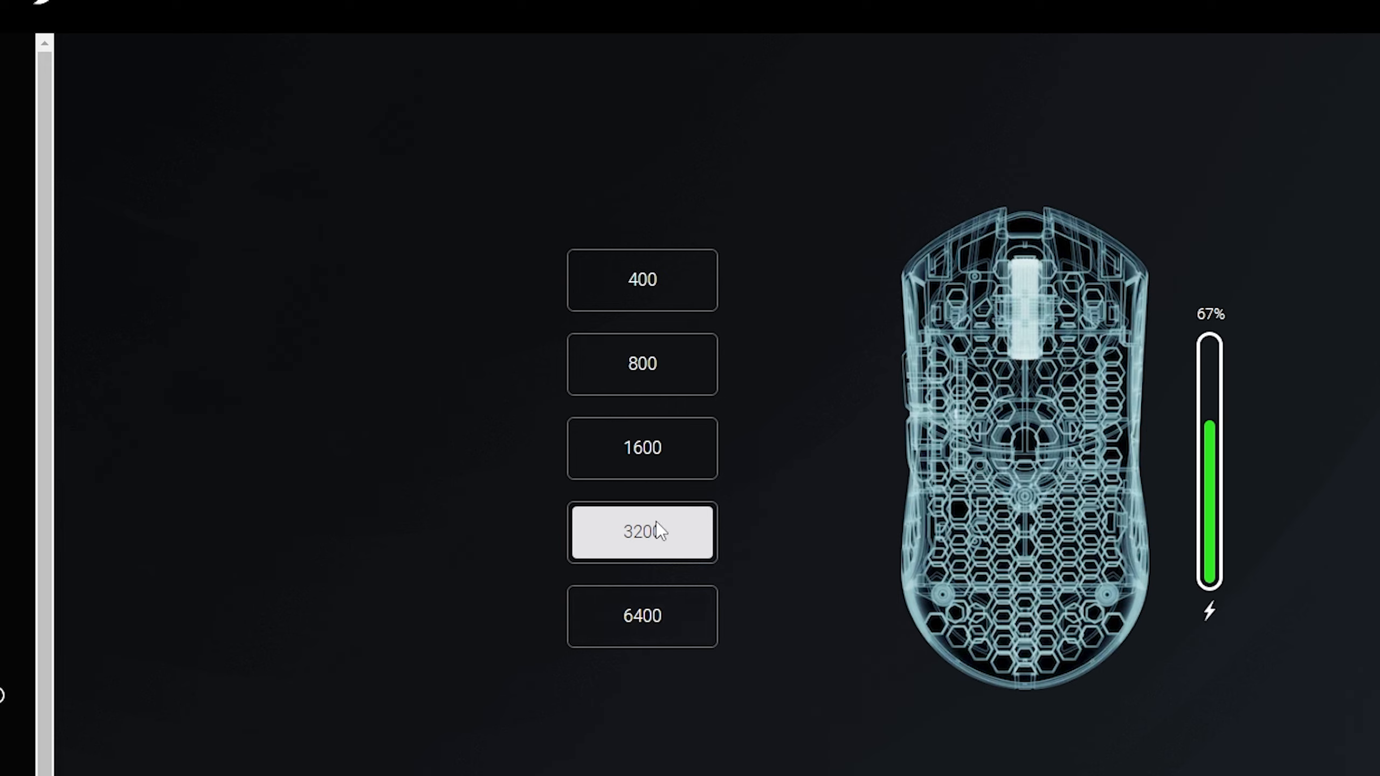
{"action": "left_click", "coordinate": [641, 531]}
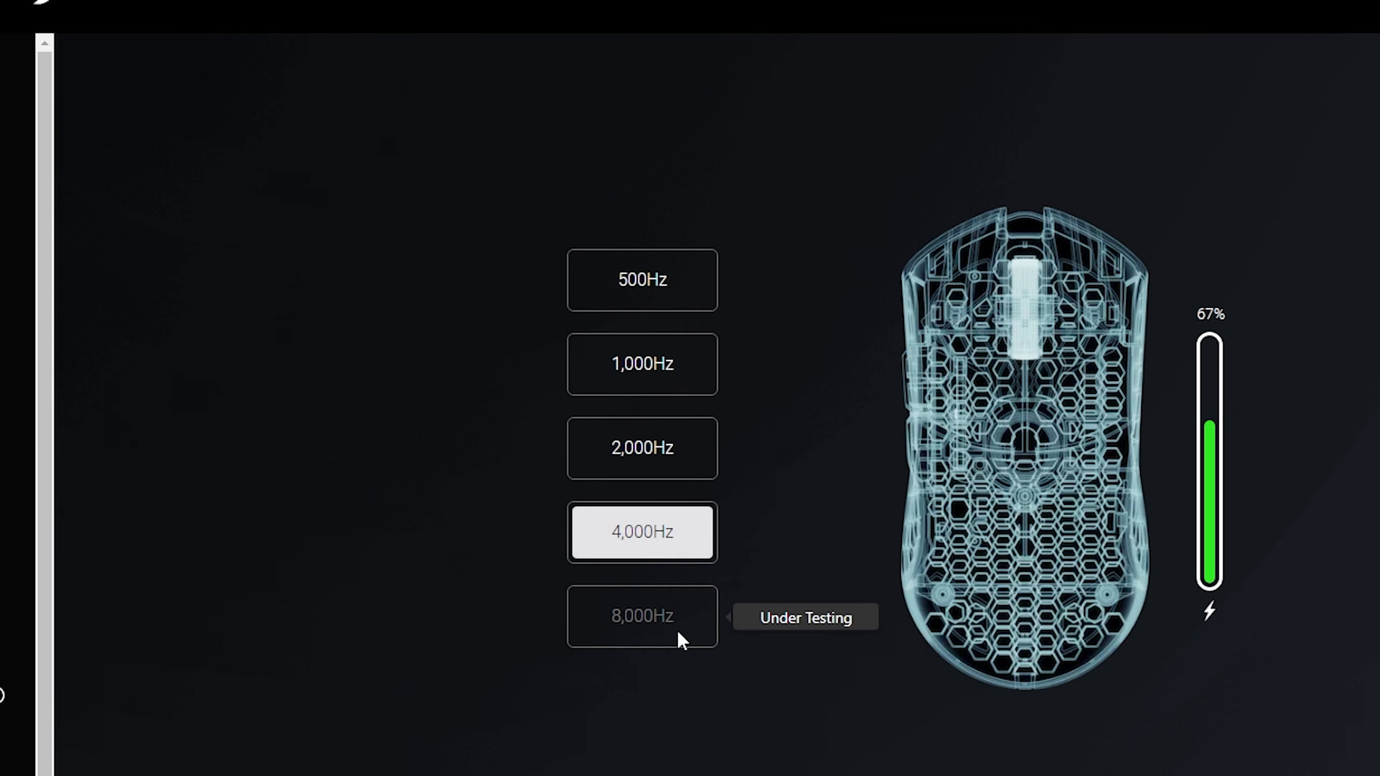
{"action": "mouse_move", "coordinate": [987, 654]}
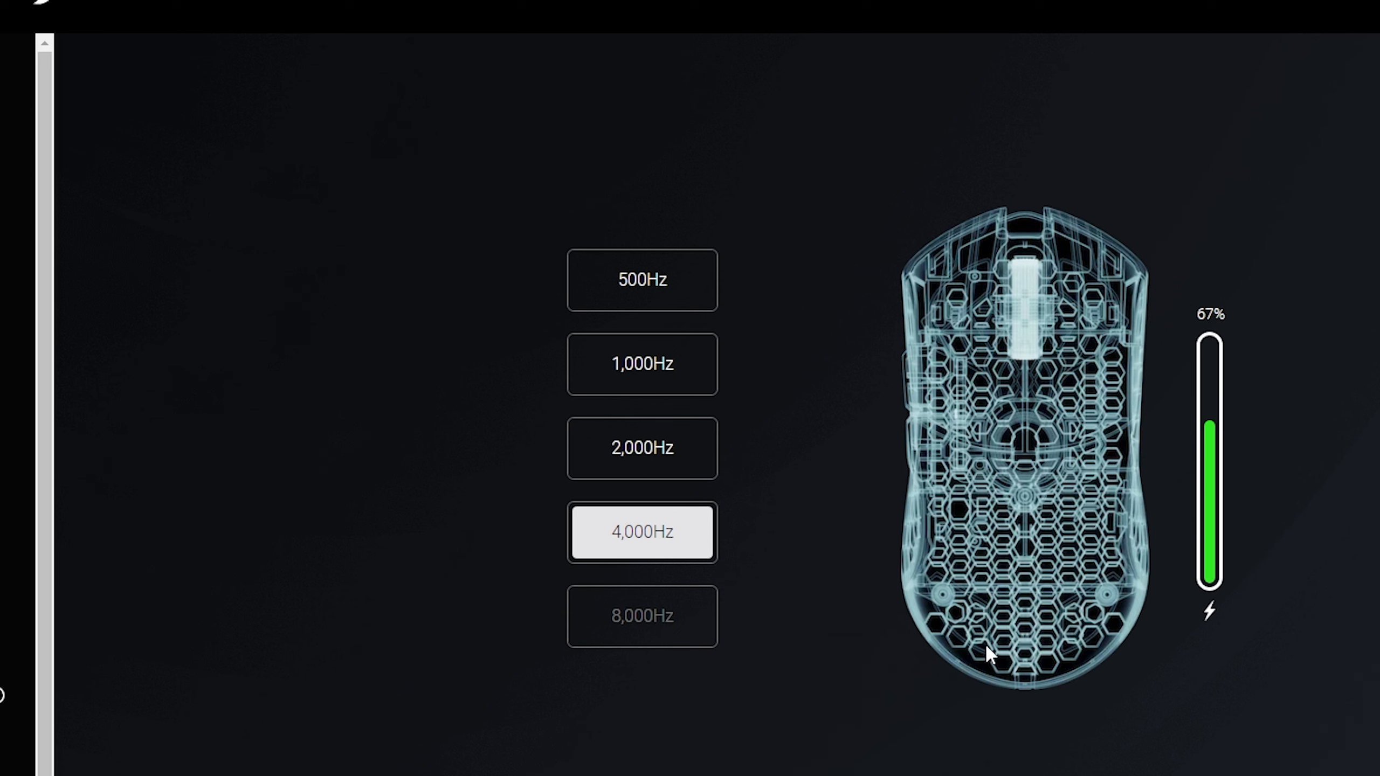
{"action": "mouse_move", "coordinate": [642, 616]}
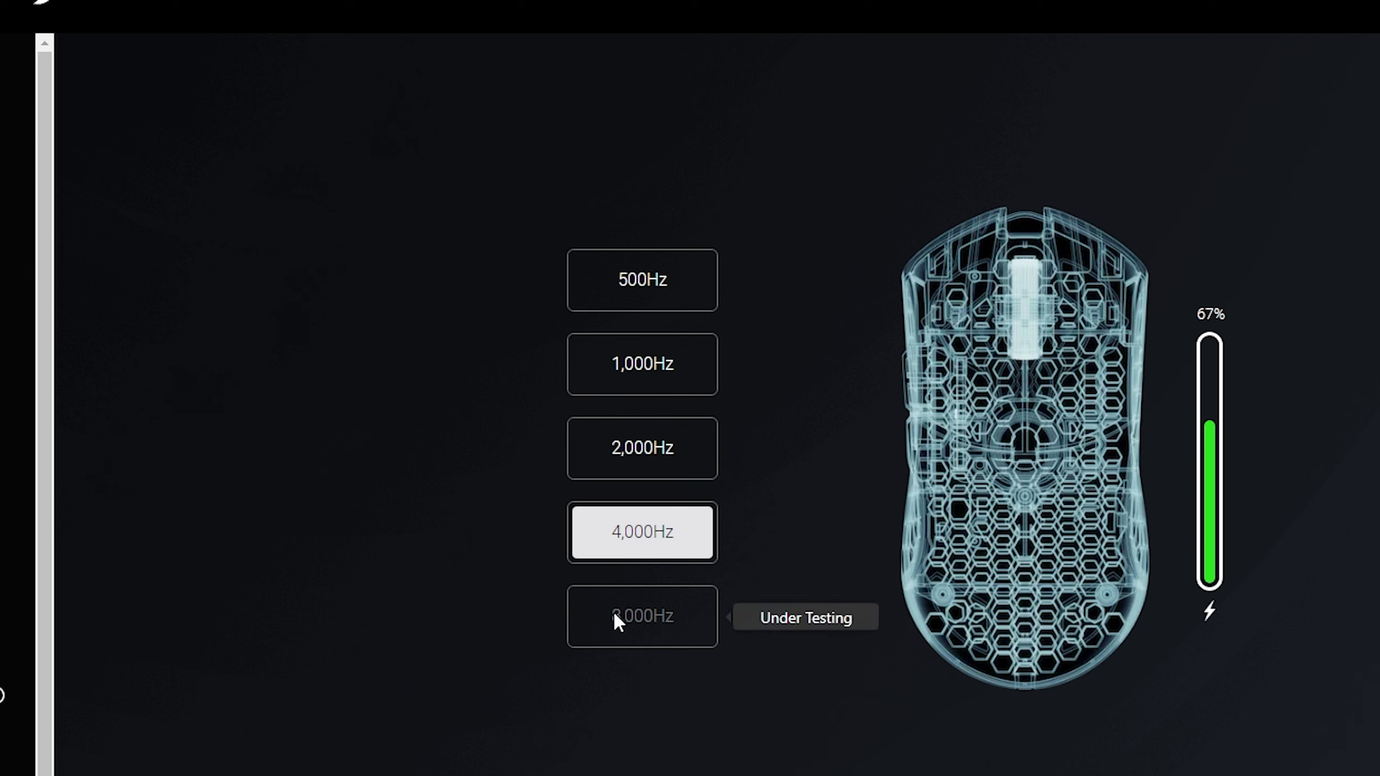
{"action": "mouse_move", "coordinate": [118, 343]}
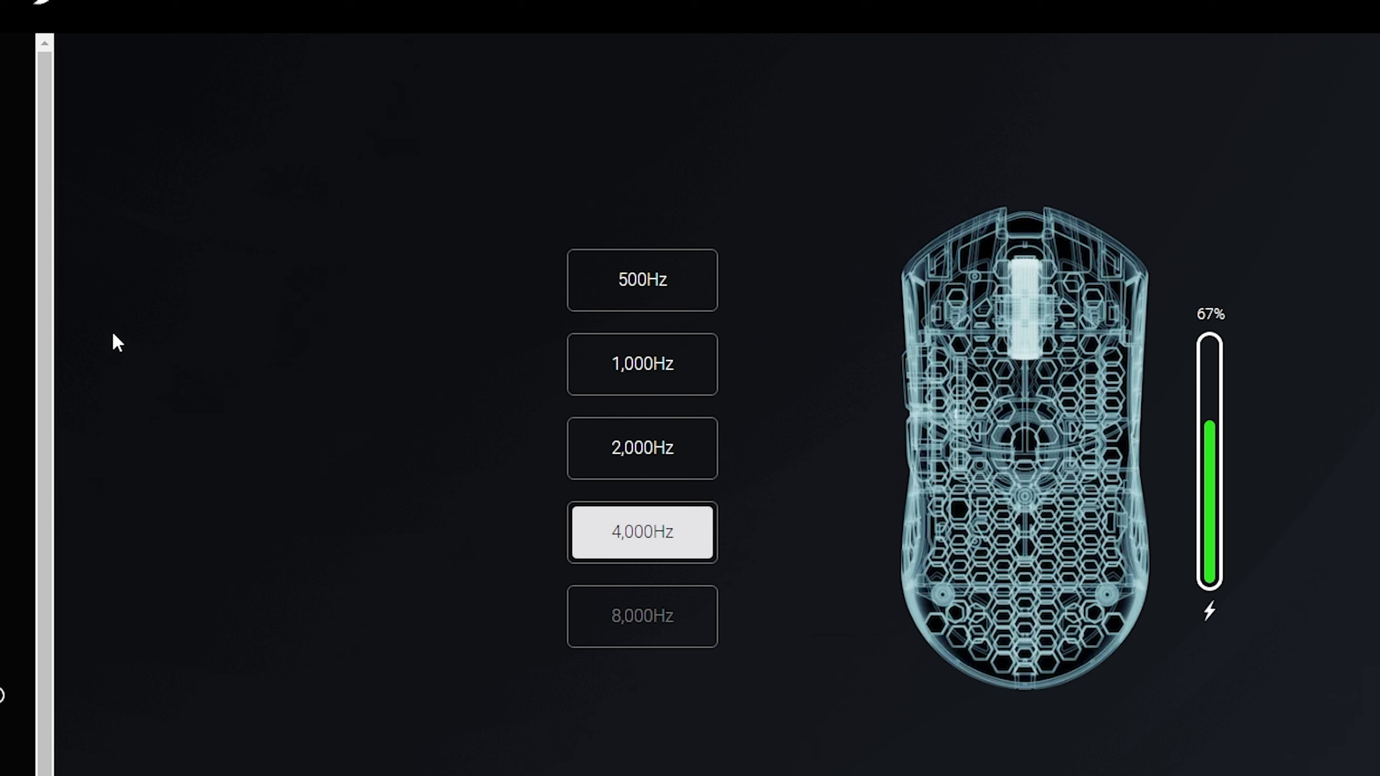
{"action": "mouse_move", "coordinate": [641, 448]}
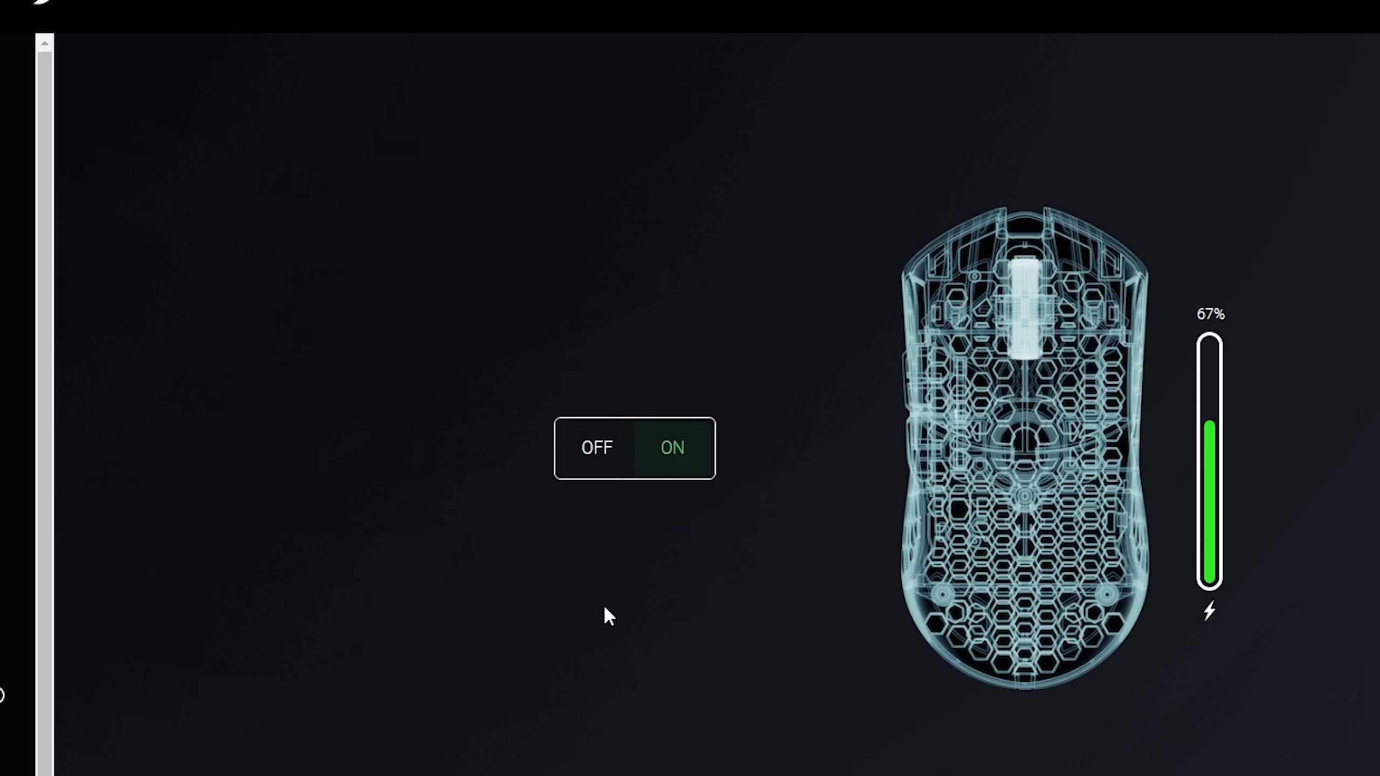
{"action": "mouse_move", "coordinate": [200, 617]}
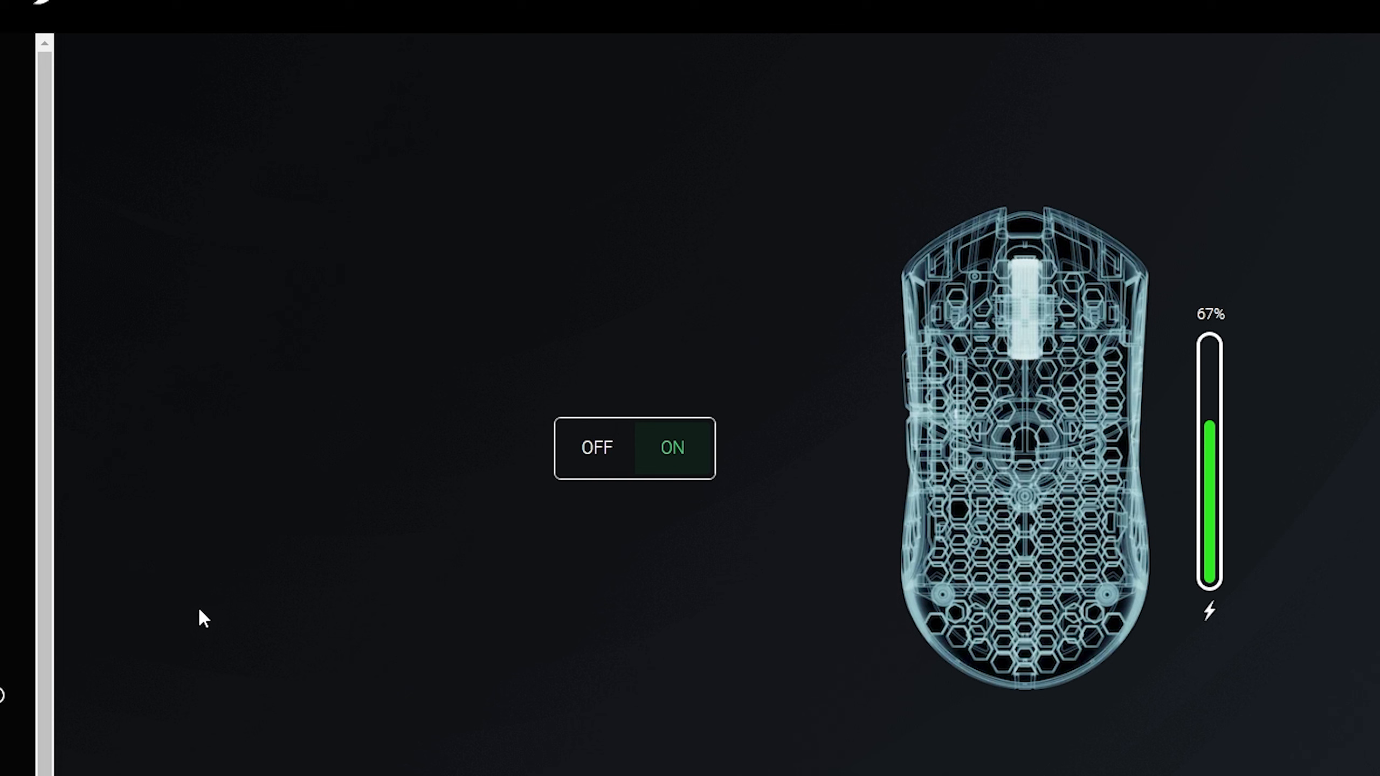
- Open the firmware updater page showing mouse and dongle up to date at v2.0.8
{"action": "left_click", "coordinate": [671, 447]}
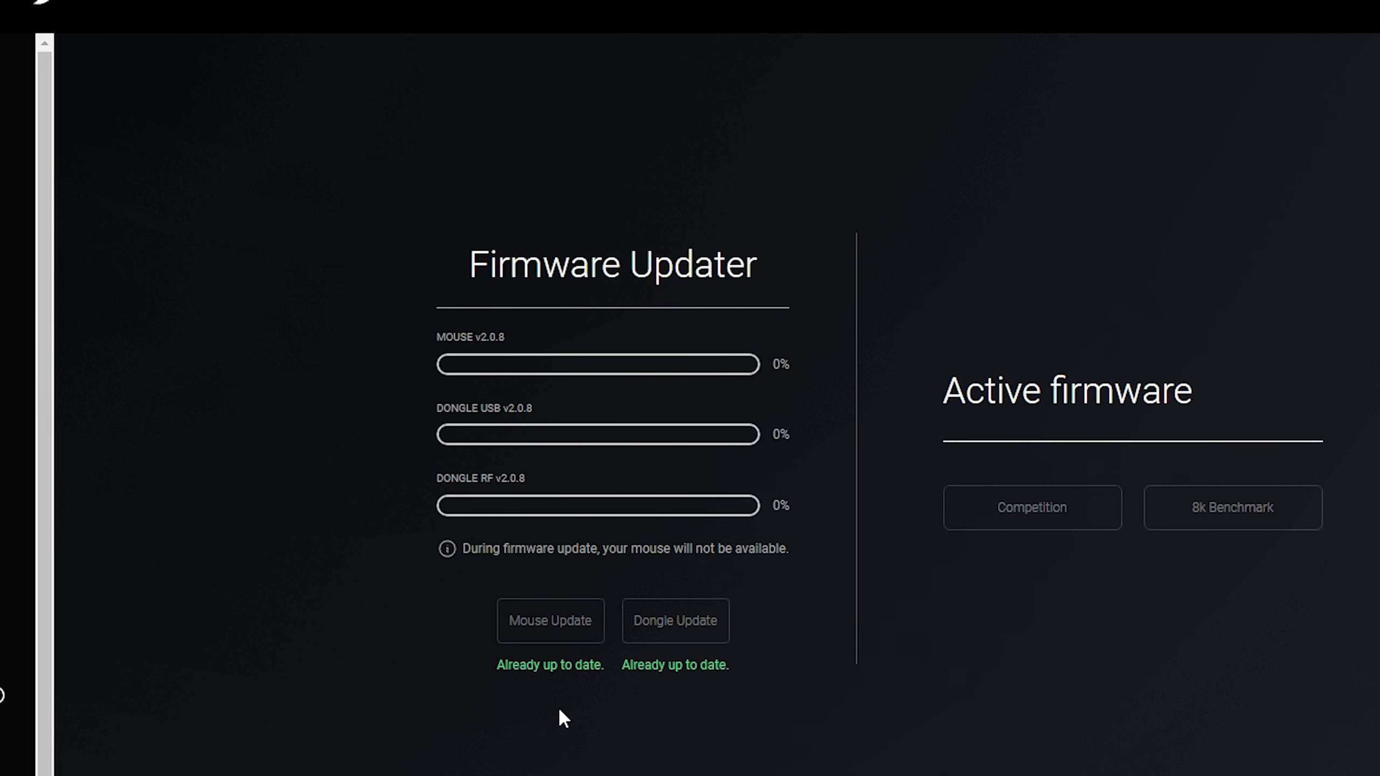
{"action": "mouse_move", "coordinate": [1281, 660]}
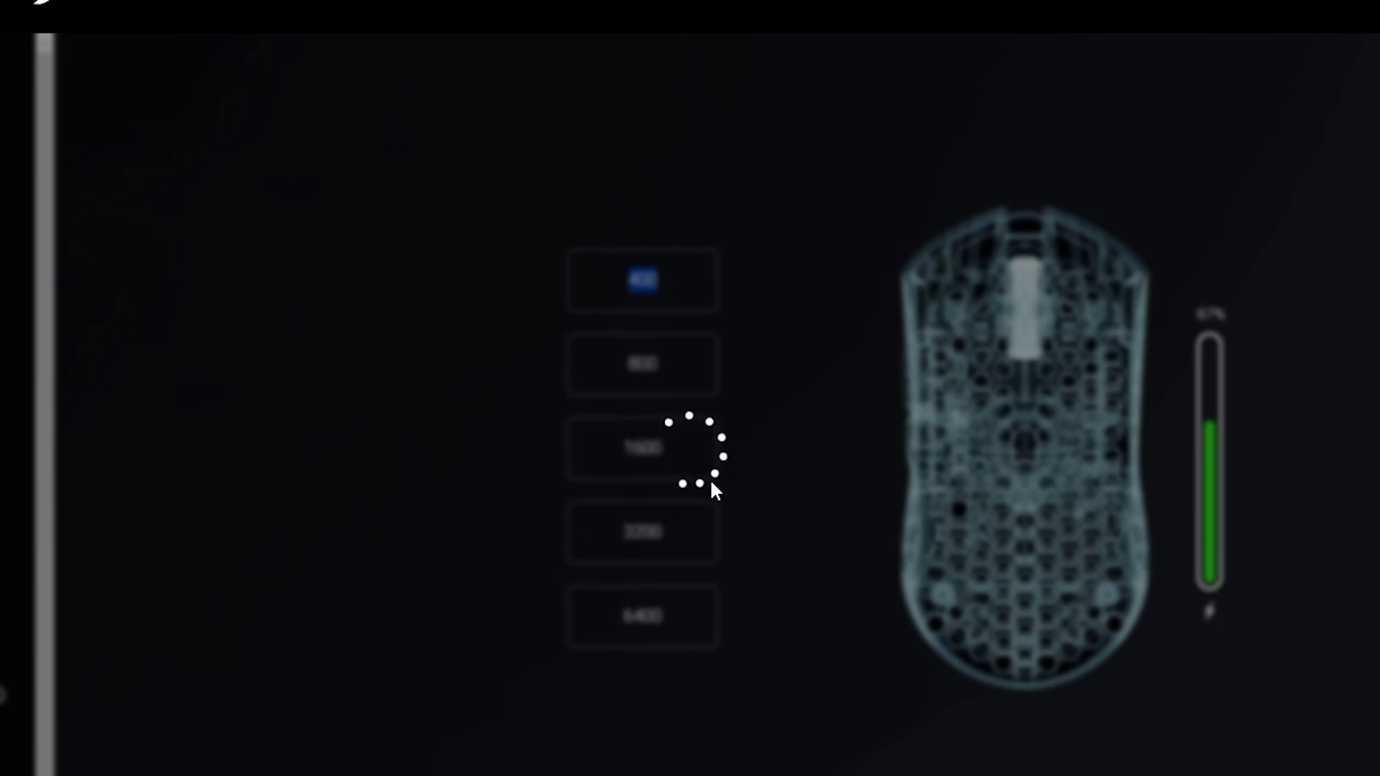
{"action": "mouse_move", "coordinate": [641, 546]}
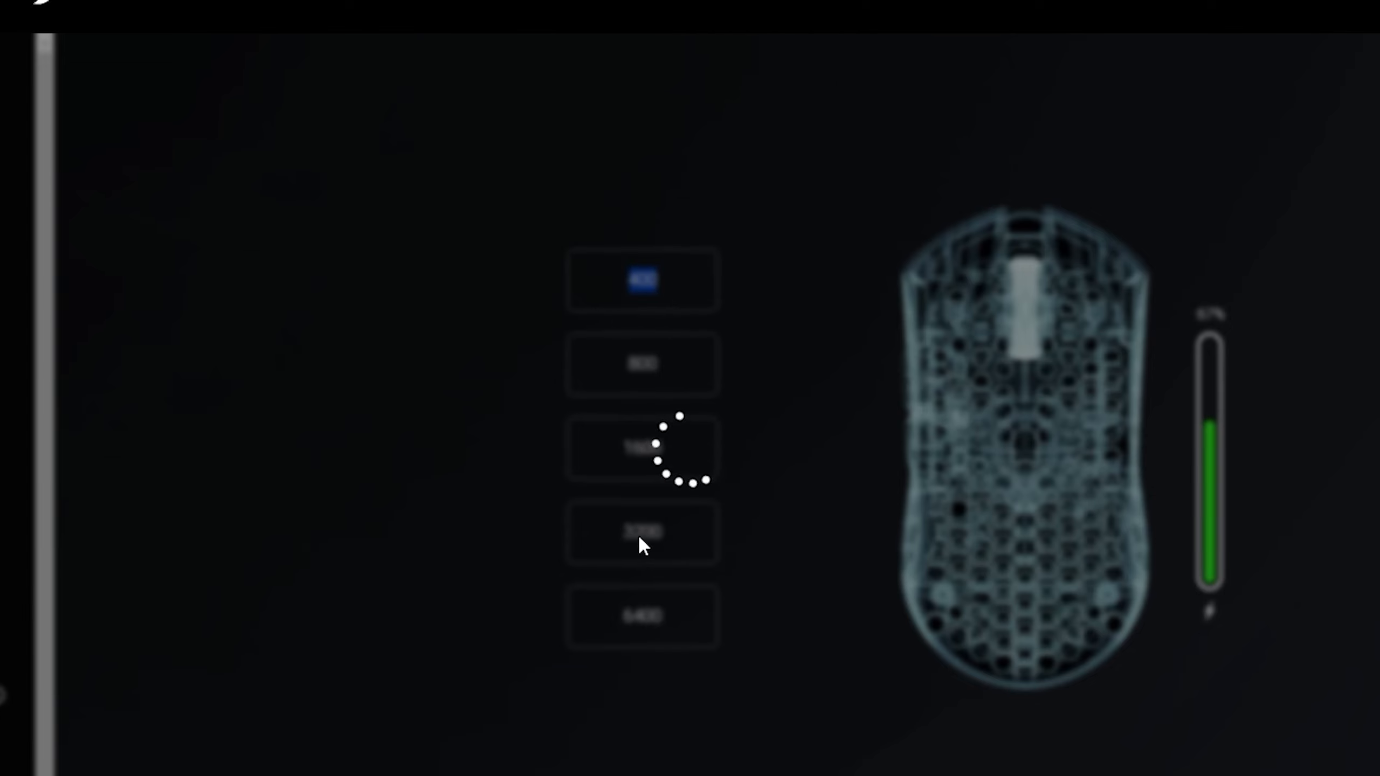